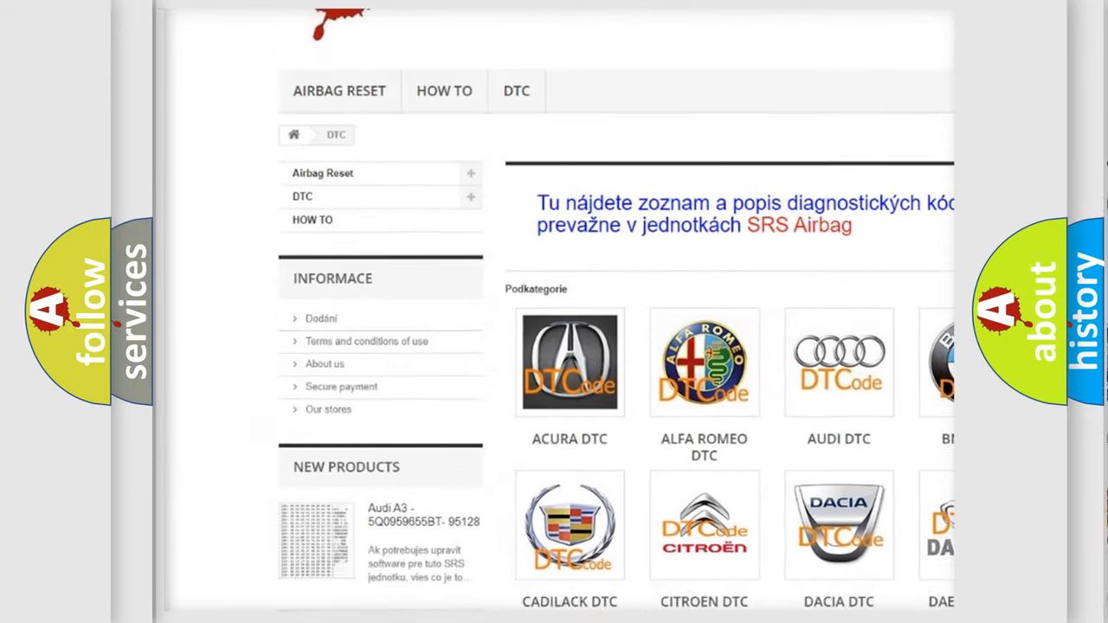
Scroll the DTC page past the brand logo grid down to the B code listing
scroll(down, 3)
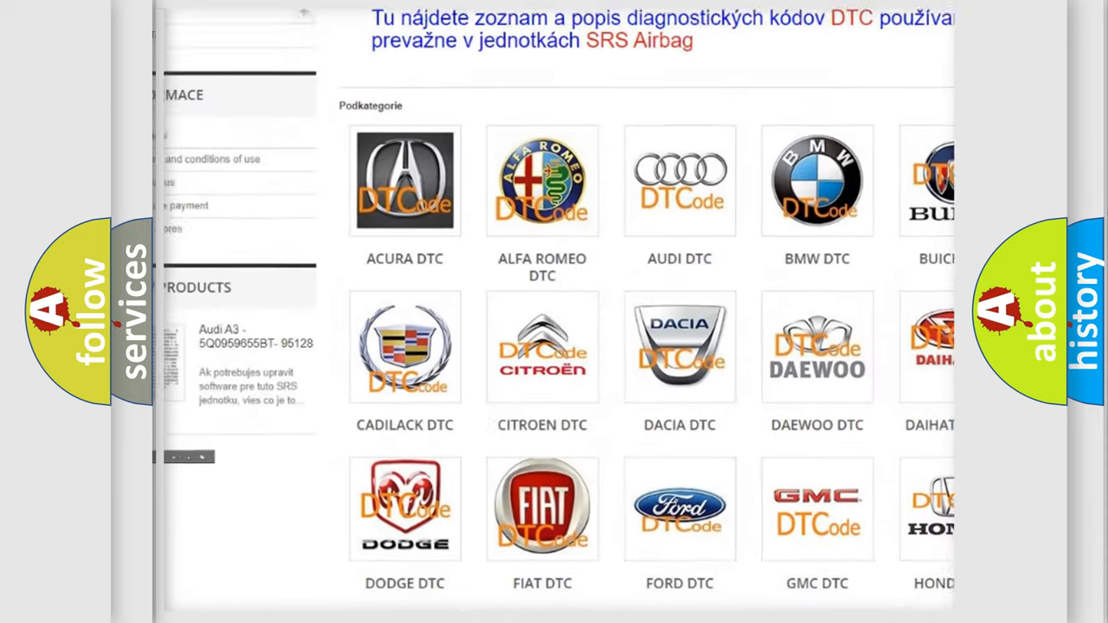
scroll(down, 3)
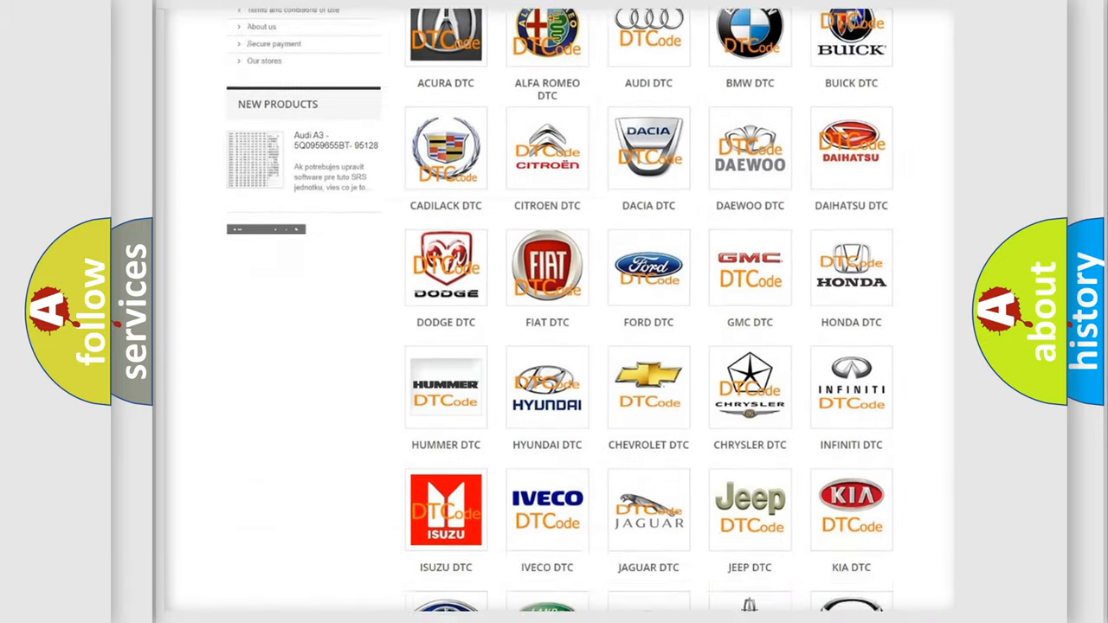
scroll(down, 3)
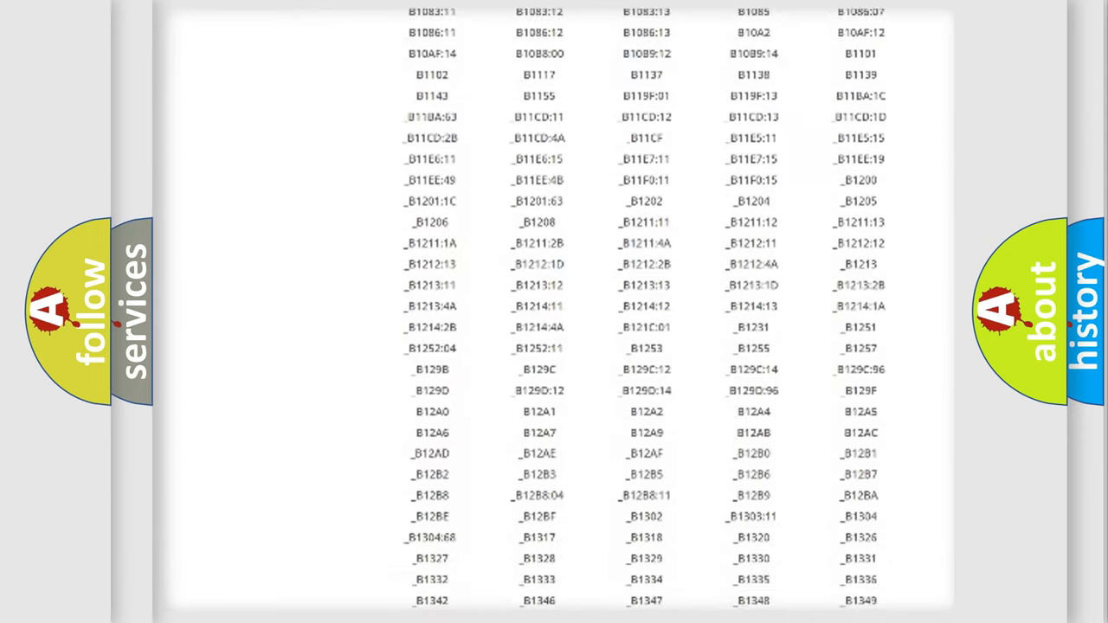
scroll(down, 3)
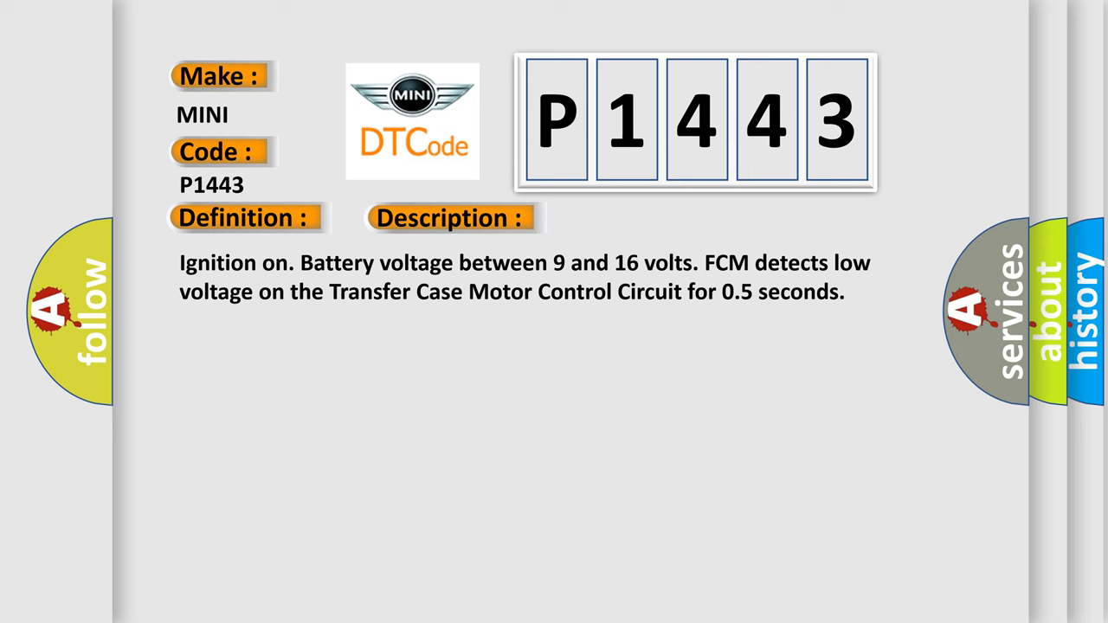
Advance the slide to reveal the P1443 Cause section: IPM fuses, open or grounded shift motor circuits
click(634, 218)
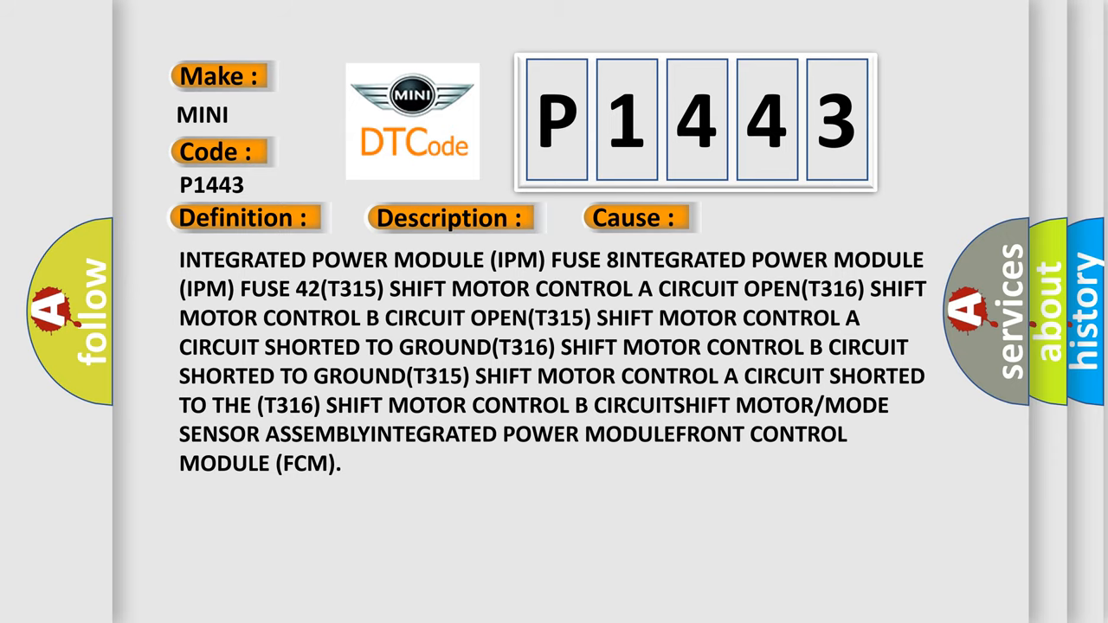